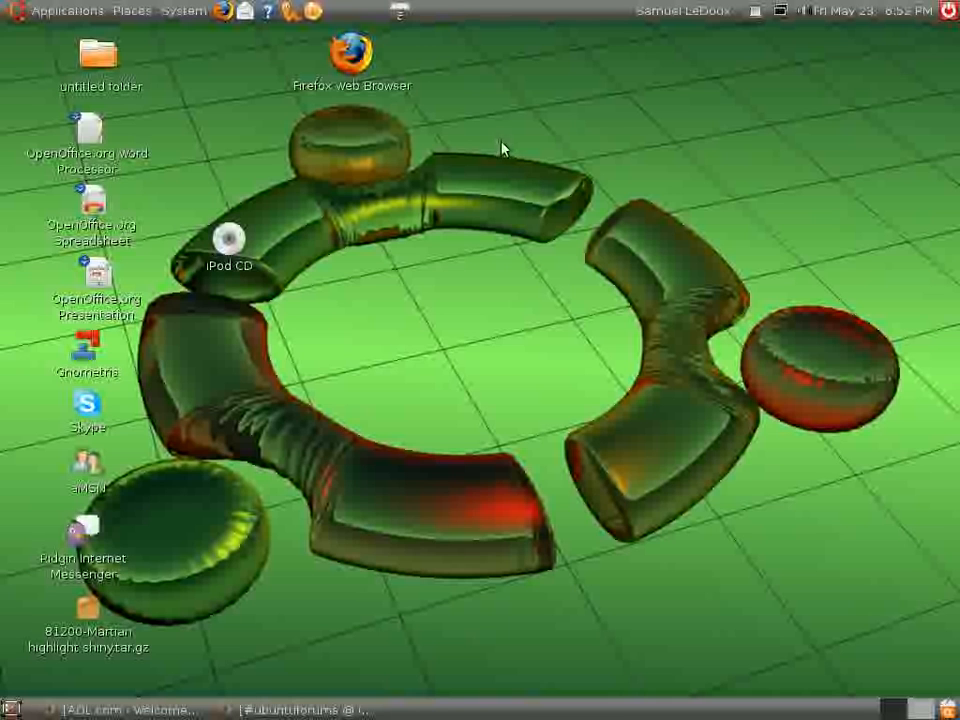
mouse_move(362, 182)
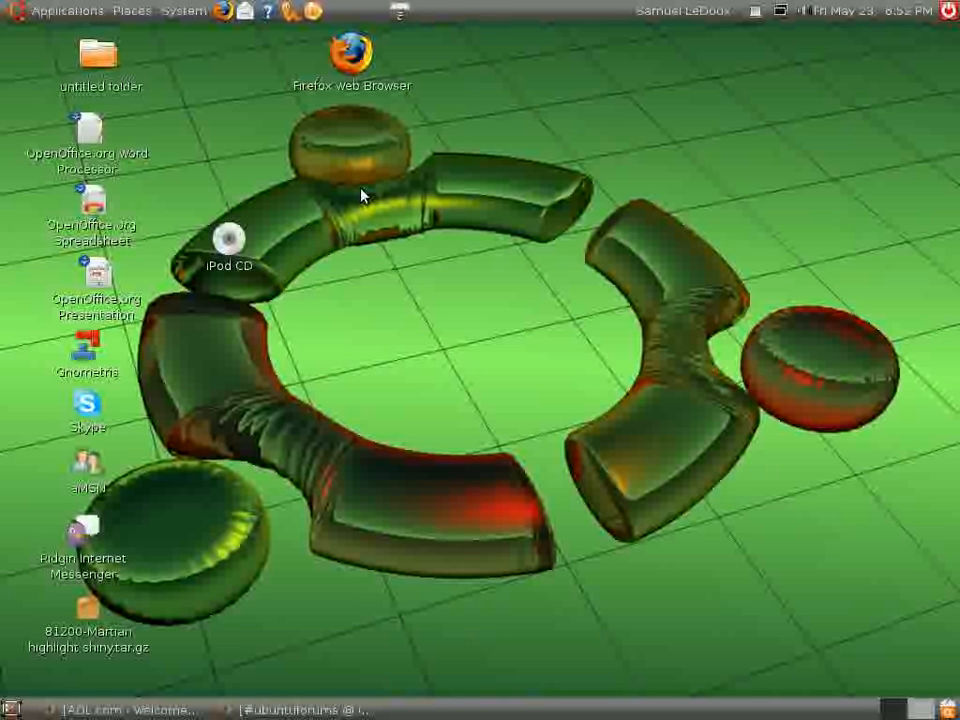
Launch Appearance Preferences from the System > Preferences menu.
click(132, 12)
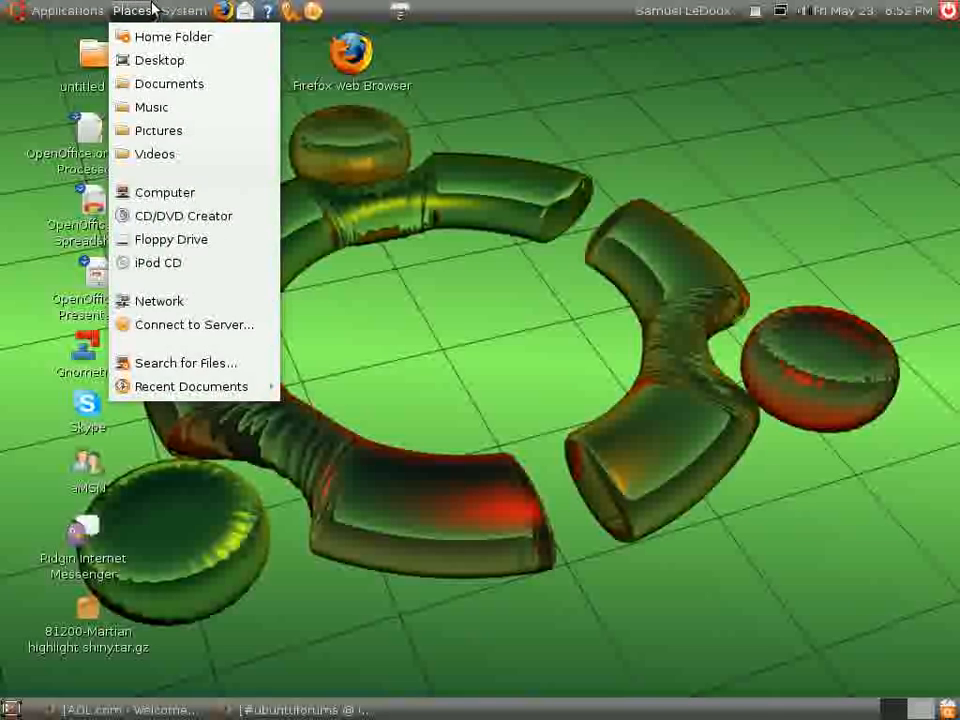
click(184, 12)
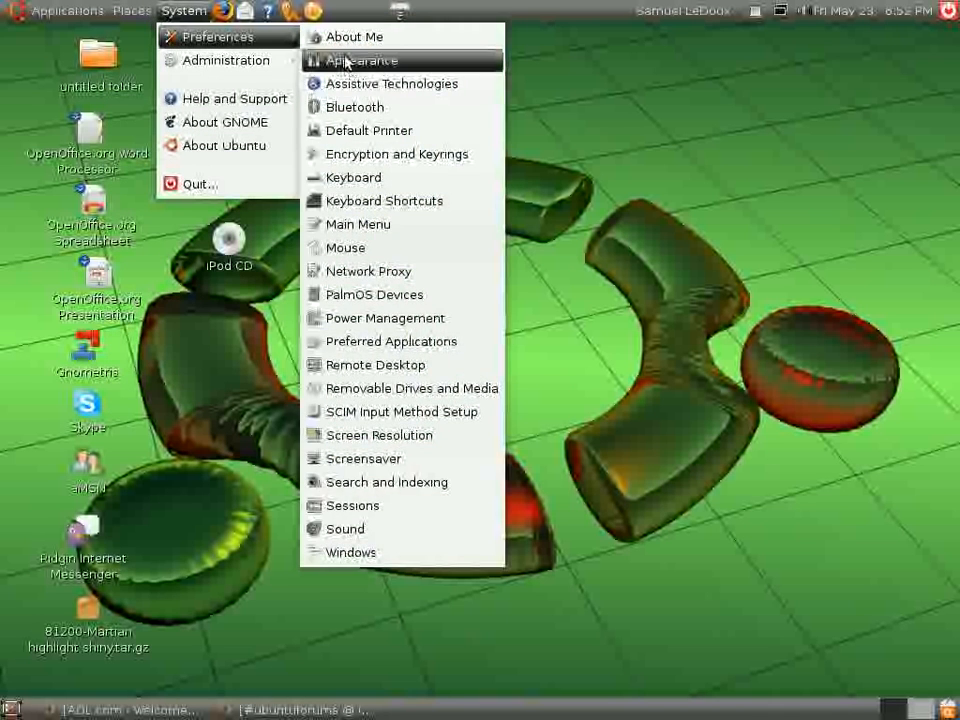
click(360, 60)
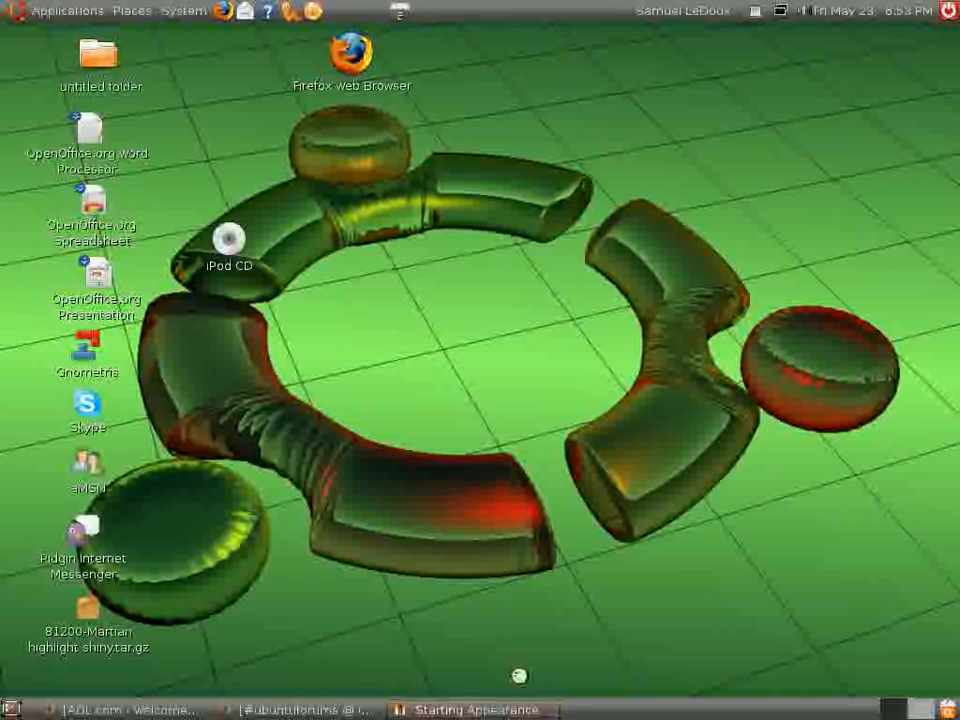
mouse_move(520, 356)
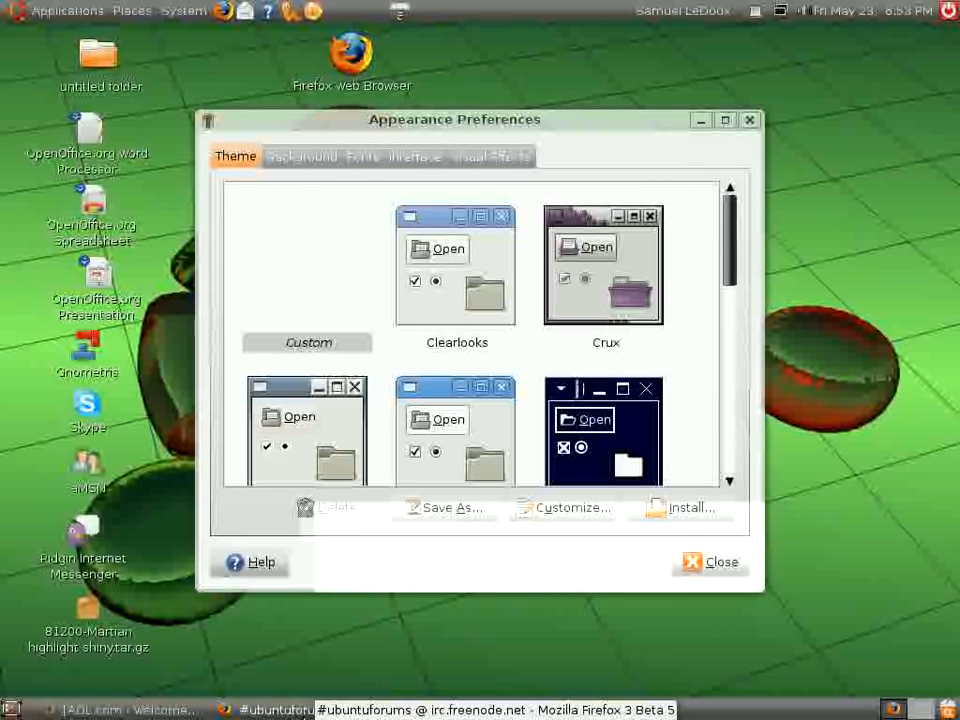
click(308, 268)
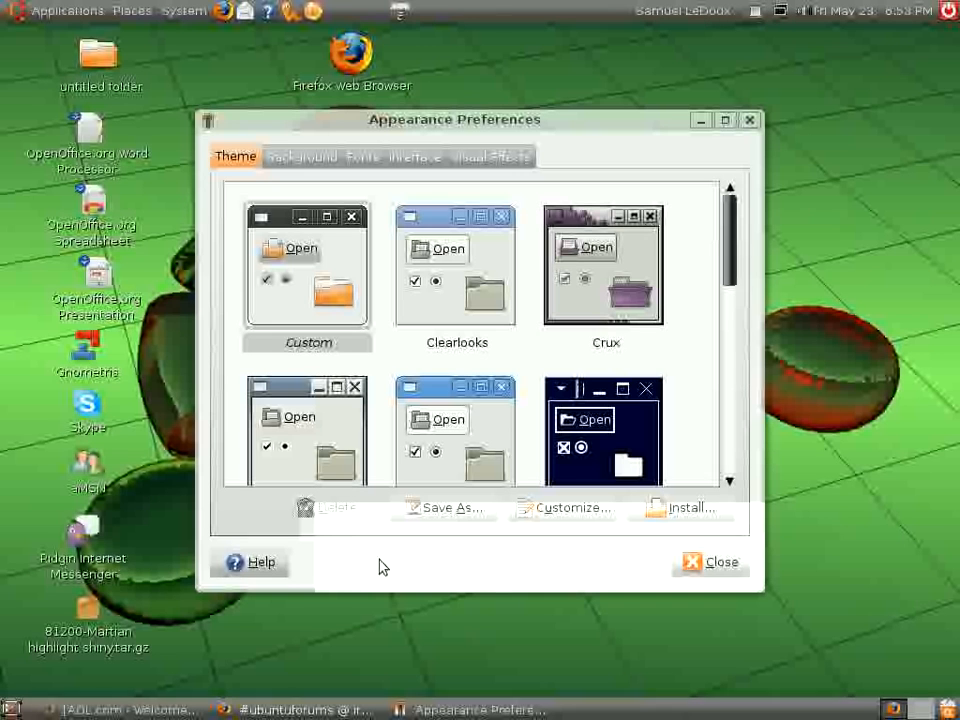
mouse_move(504, 340)
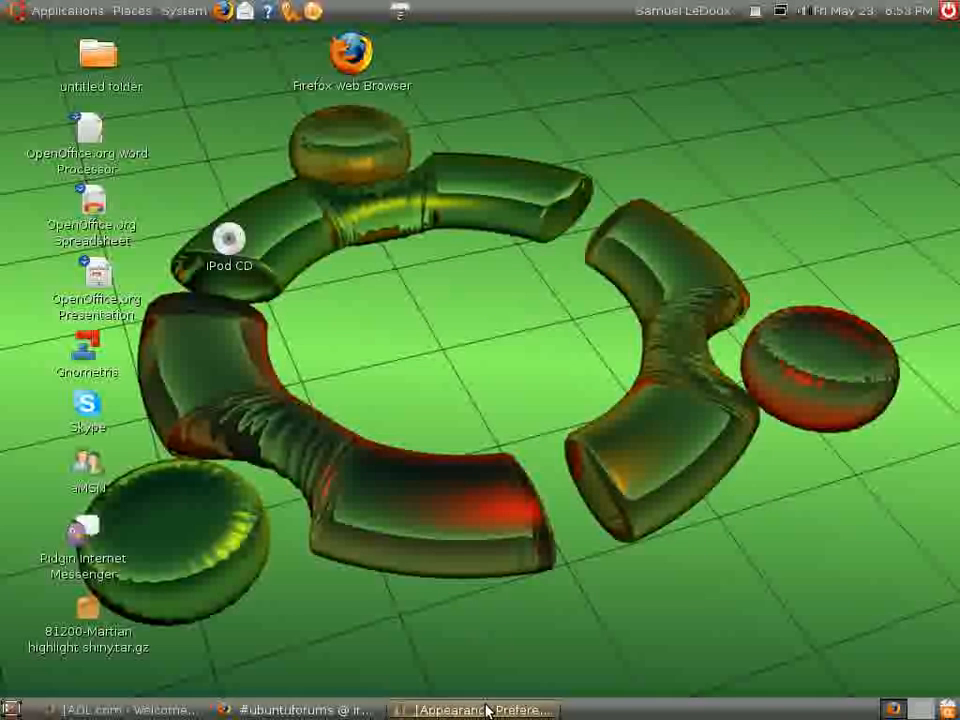
click(480, 710)
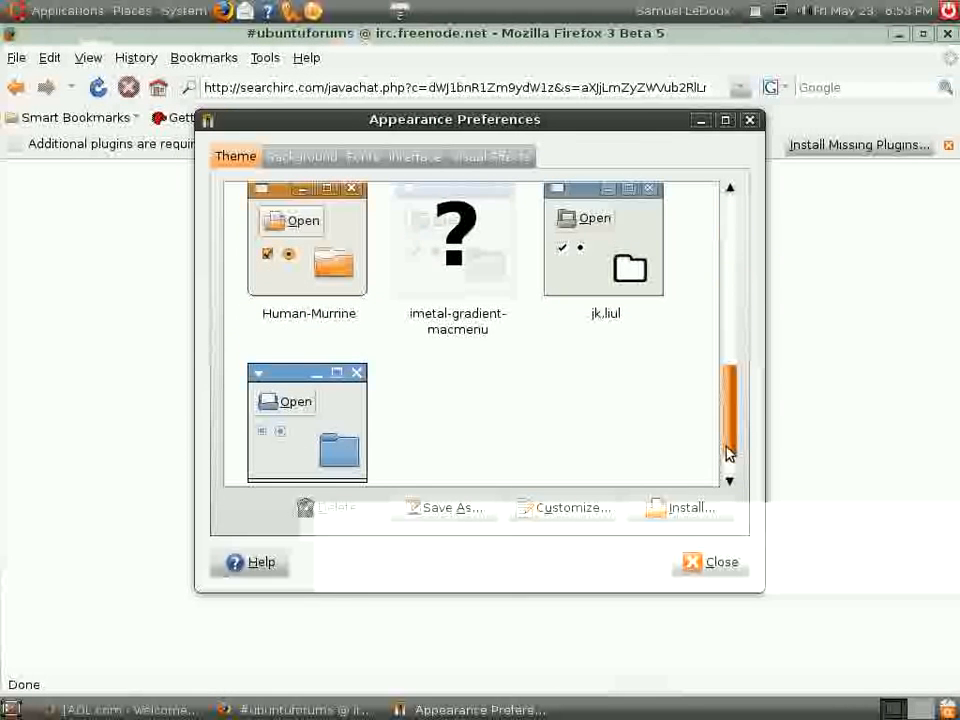
scroll(down, 3)
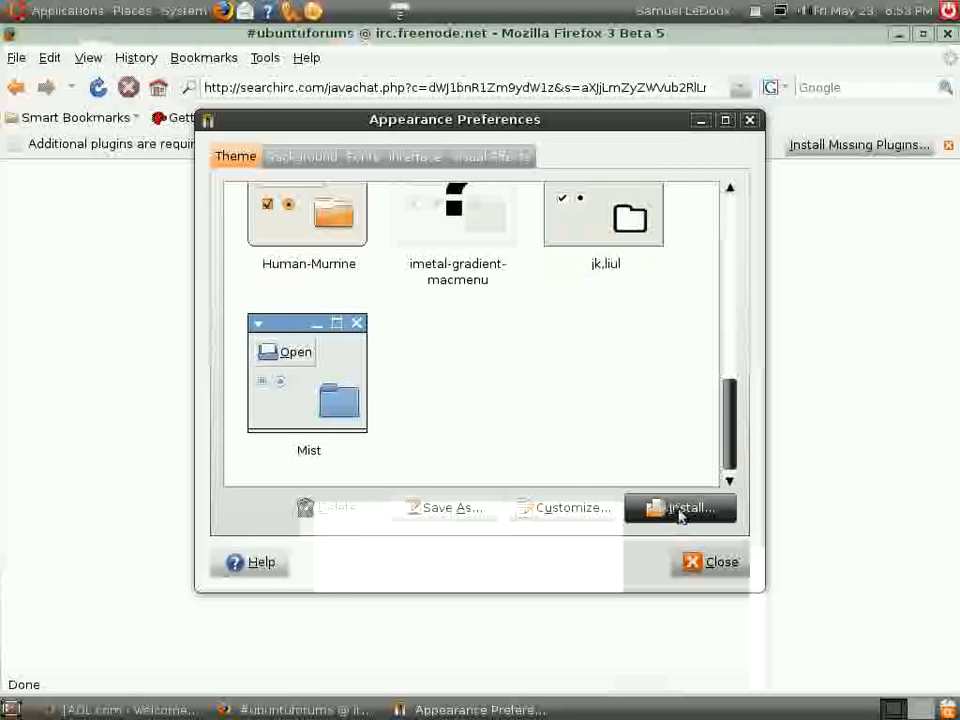
Install a theme from file, selecting the Martian highlight shiny.tar.gz archive on the Desktop.
click(680, 508)
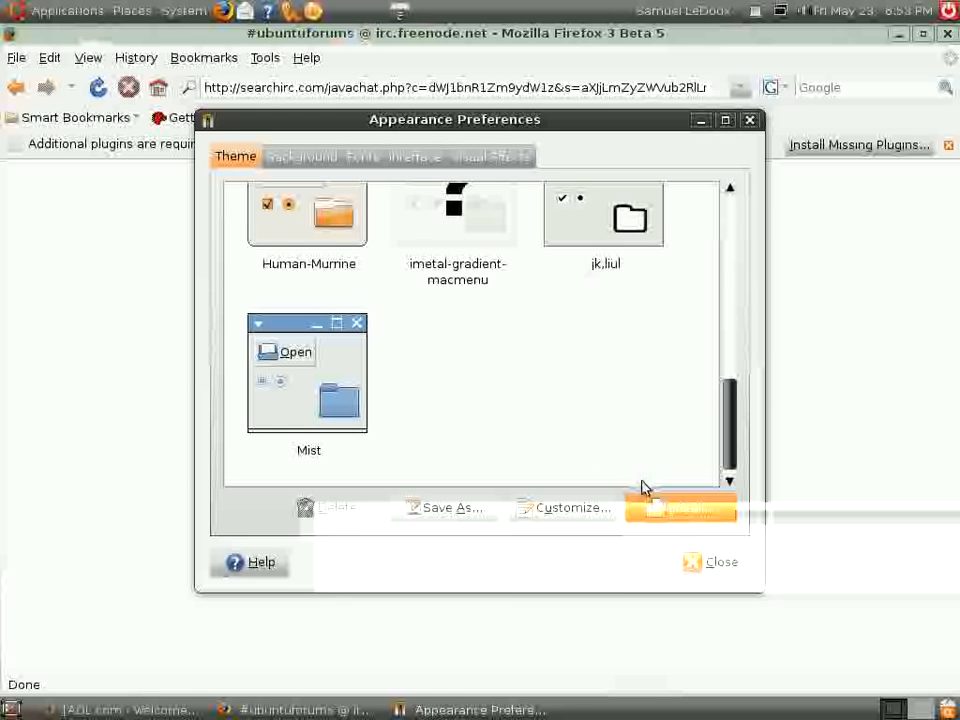
click(680, 508)
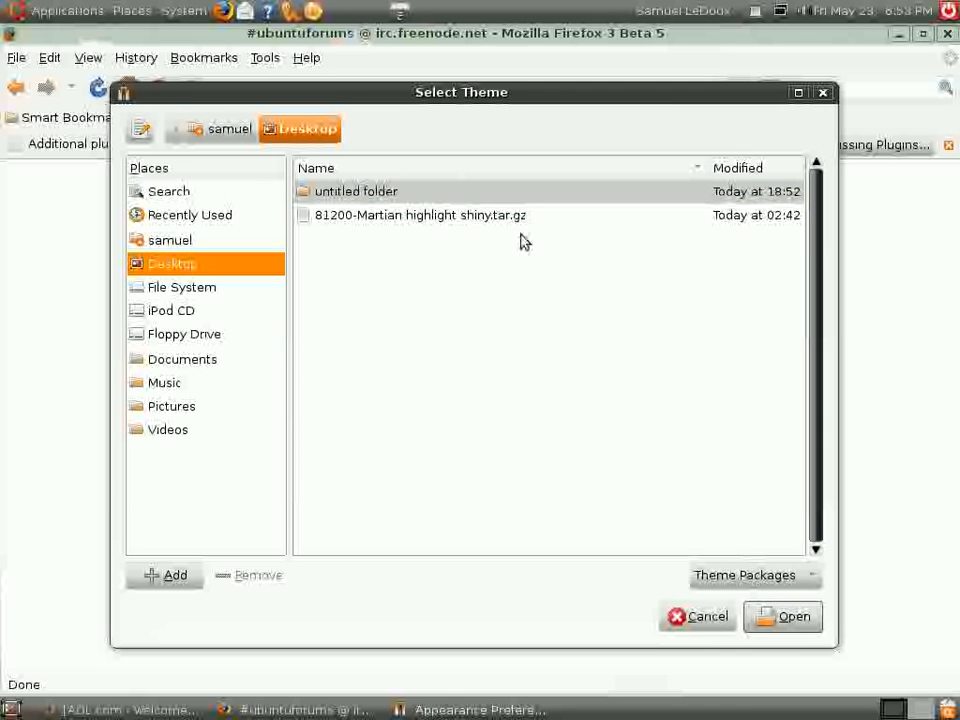
mouse_move(520, 238)
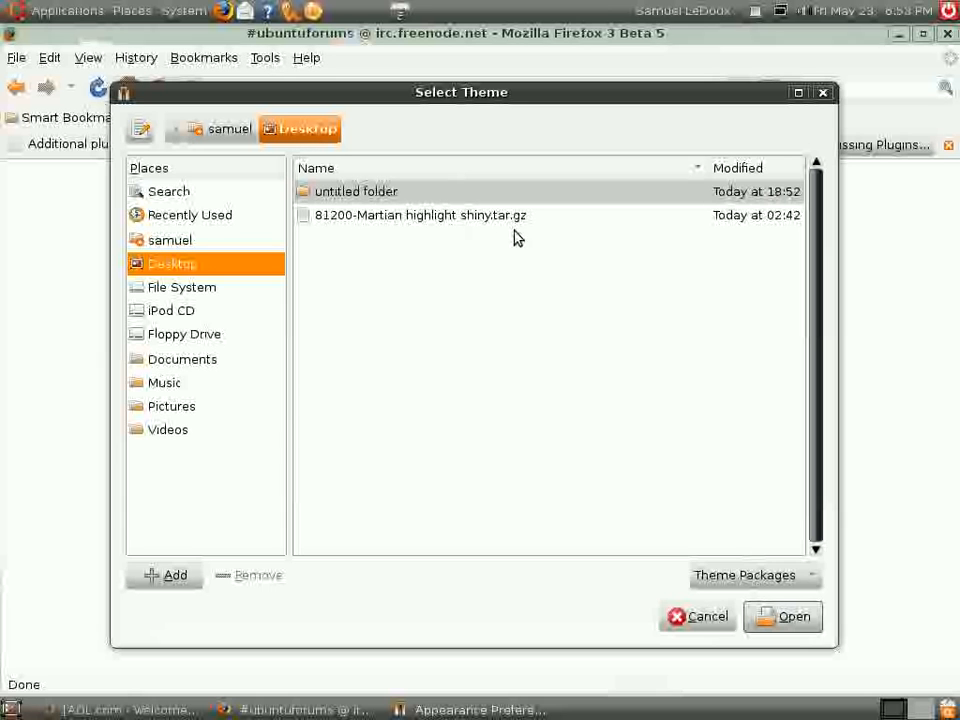
click(420, 216)
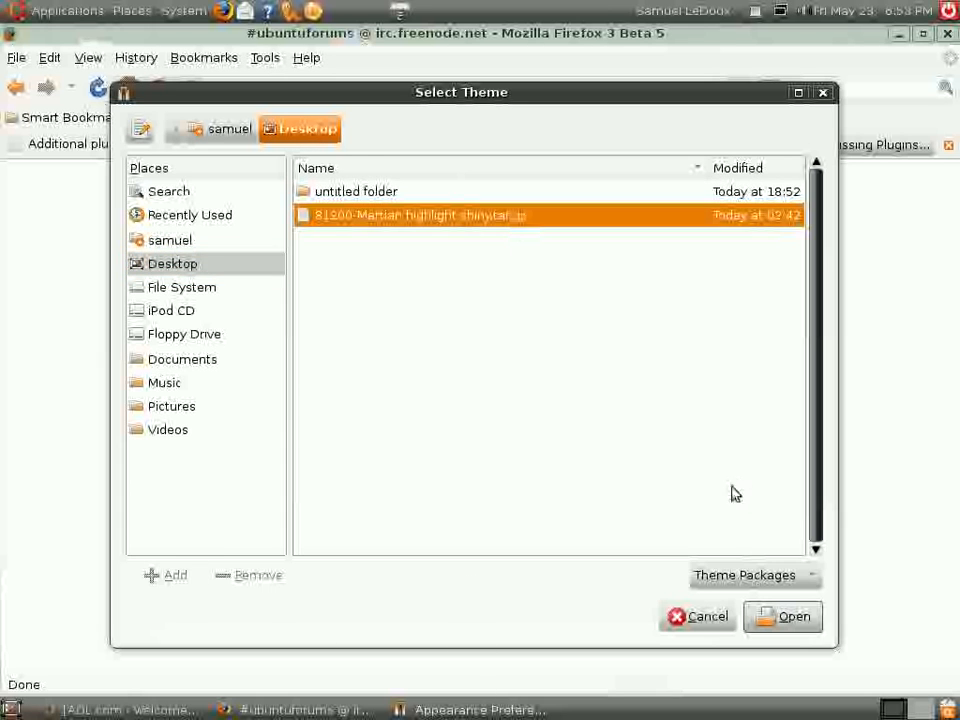
mouse_move(748, 118)
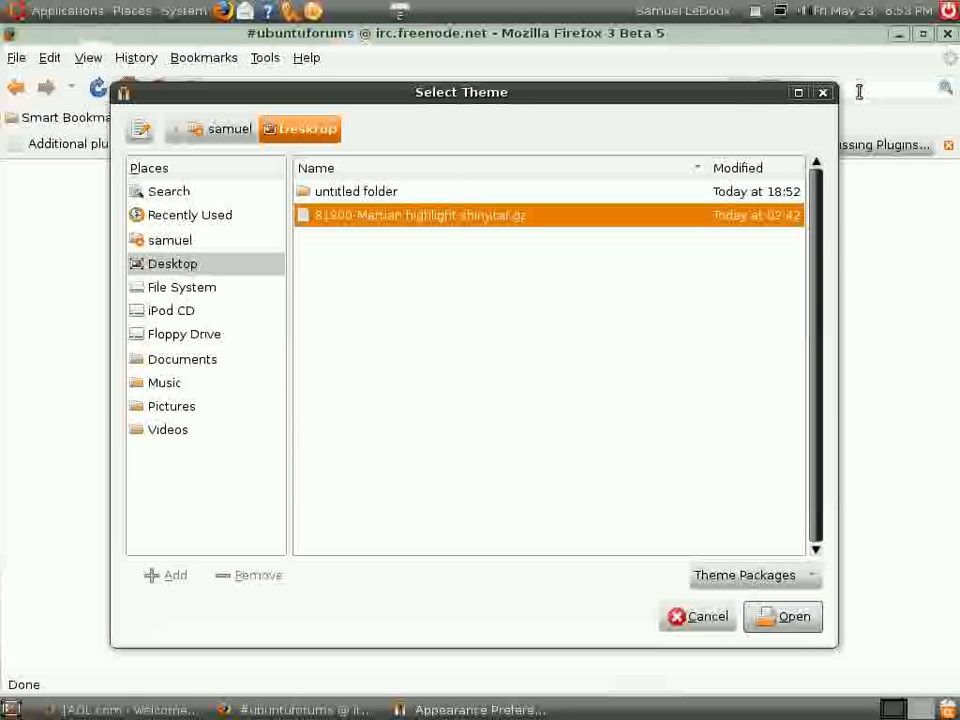
mouse_move(880, 130)
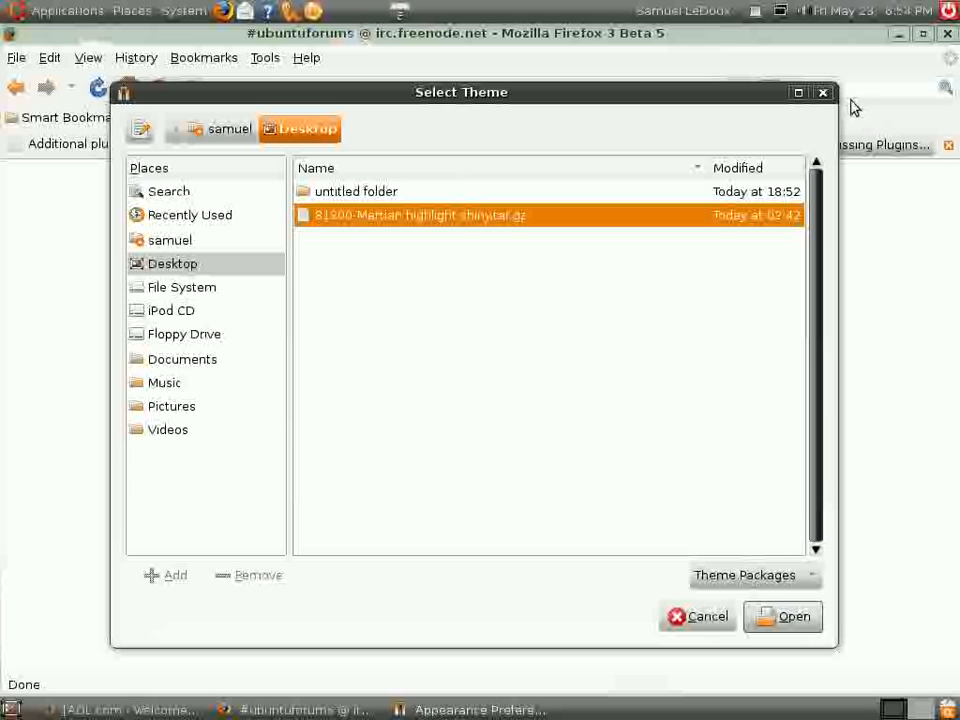
mouse_move(824, 94)
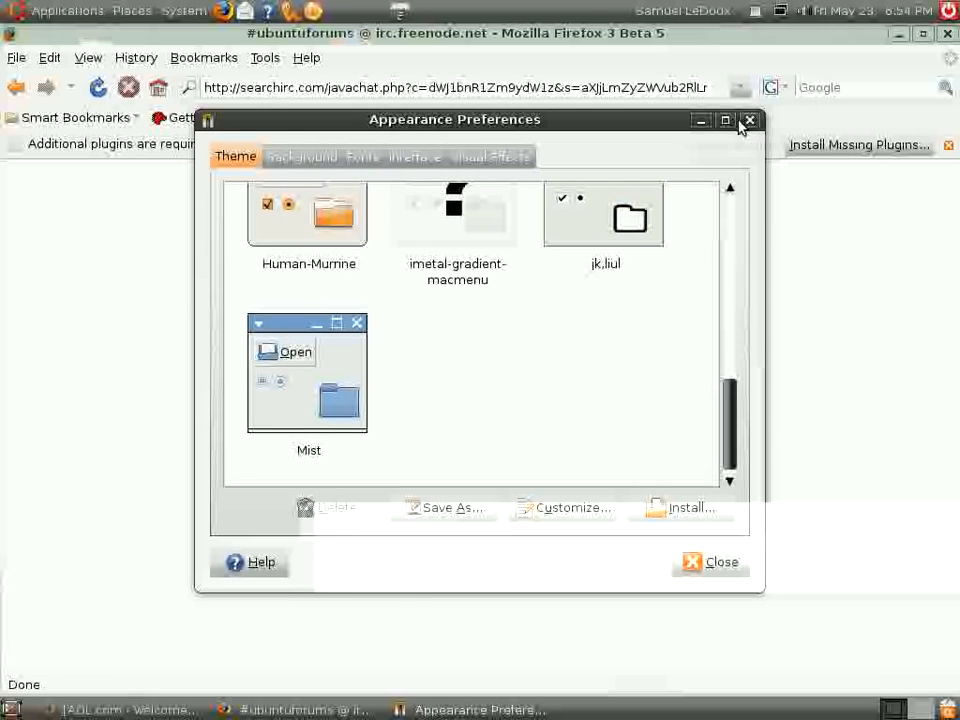
Dismiss Appearance Preferences and select 'The Java(TM) Plug-in, Java SE 6' in Firefox's Plugin Finder.
click(748, 120)
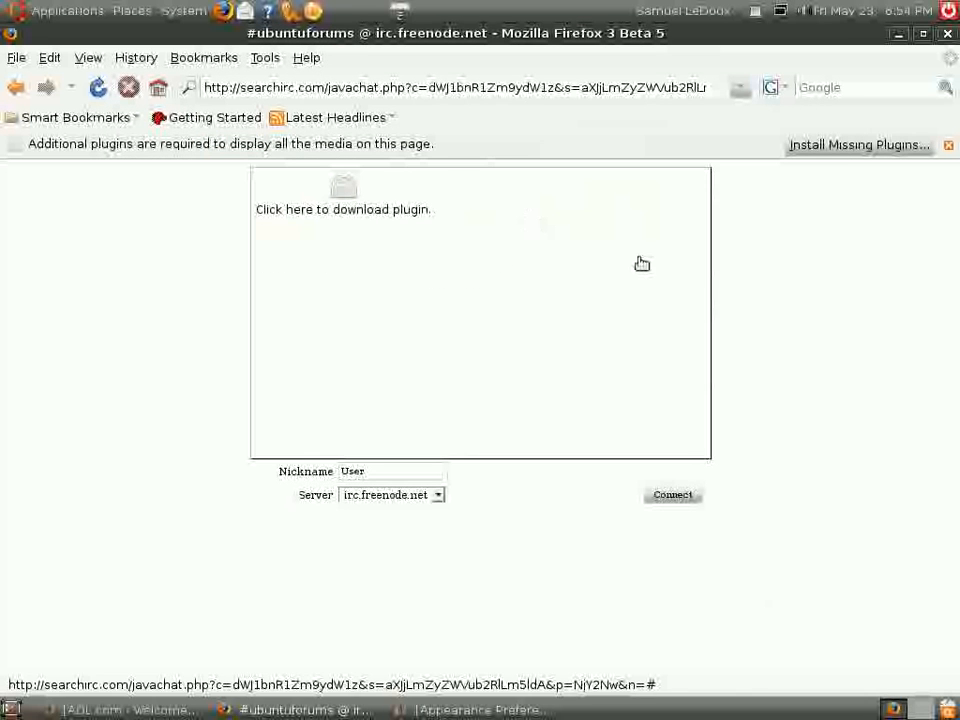
mouse_move(340, 194)
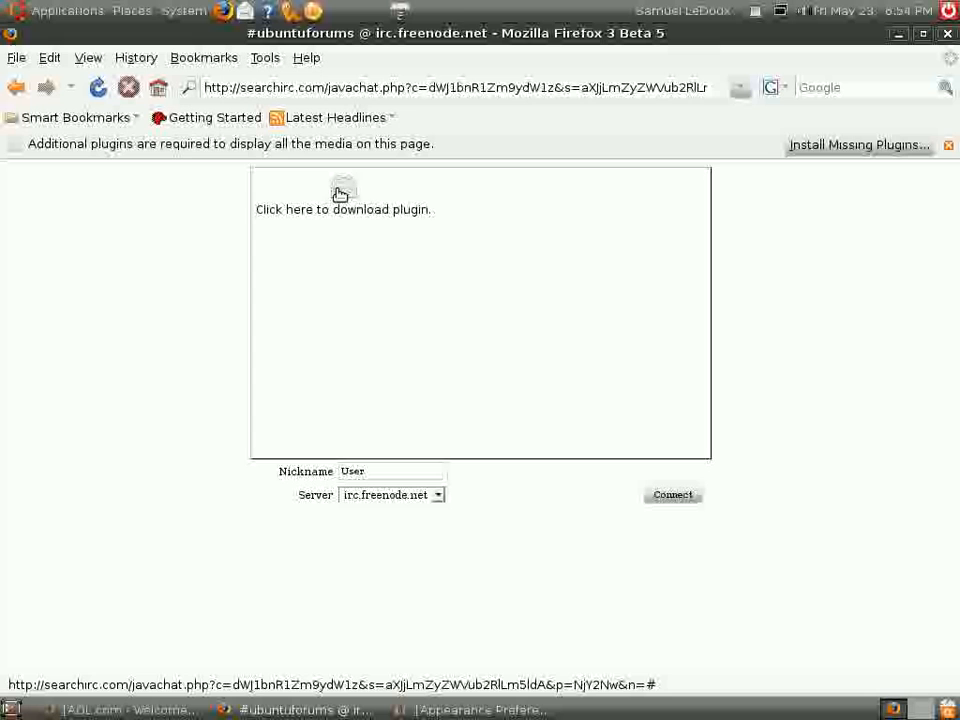
mouse_move(424, 254)
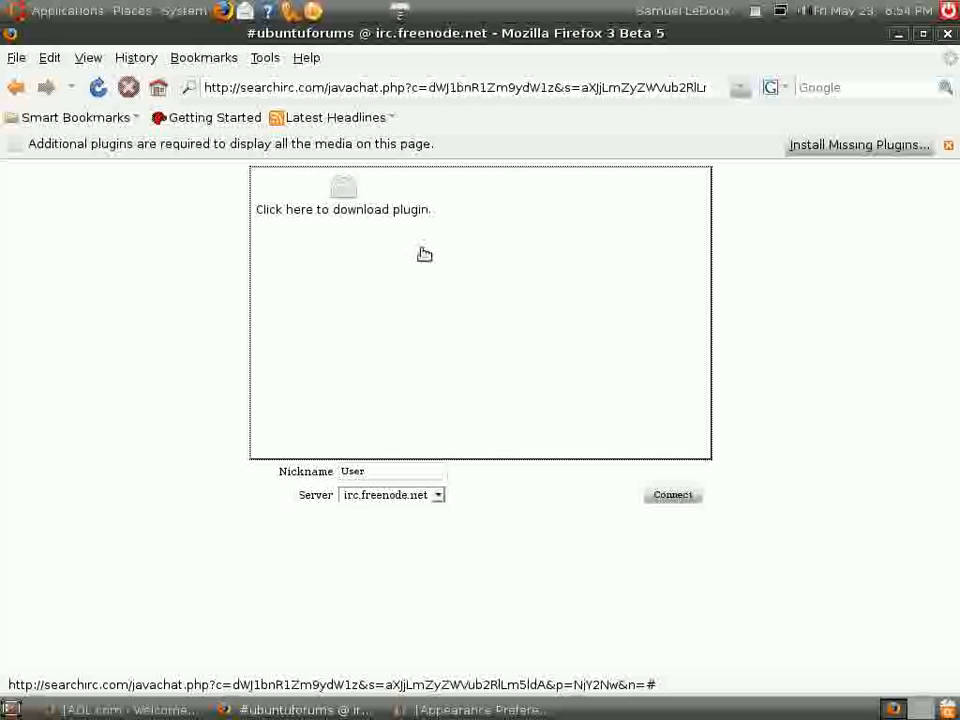
mouse_move(436, 244)
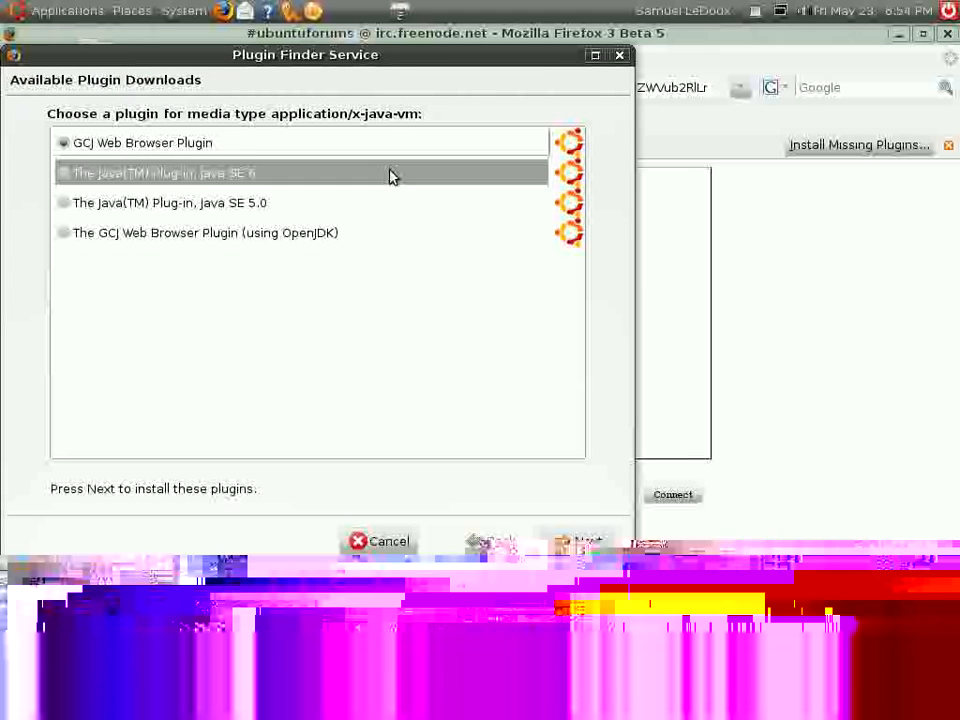
click(170, 204)
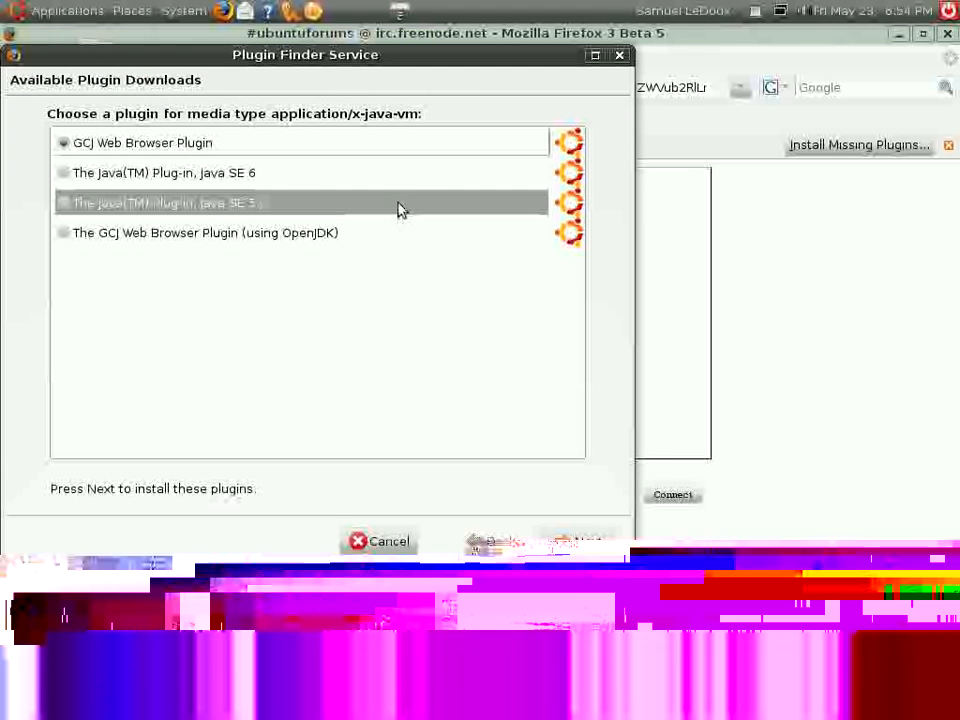
click(64, 172)
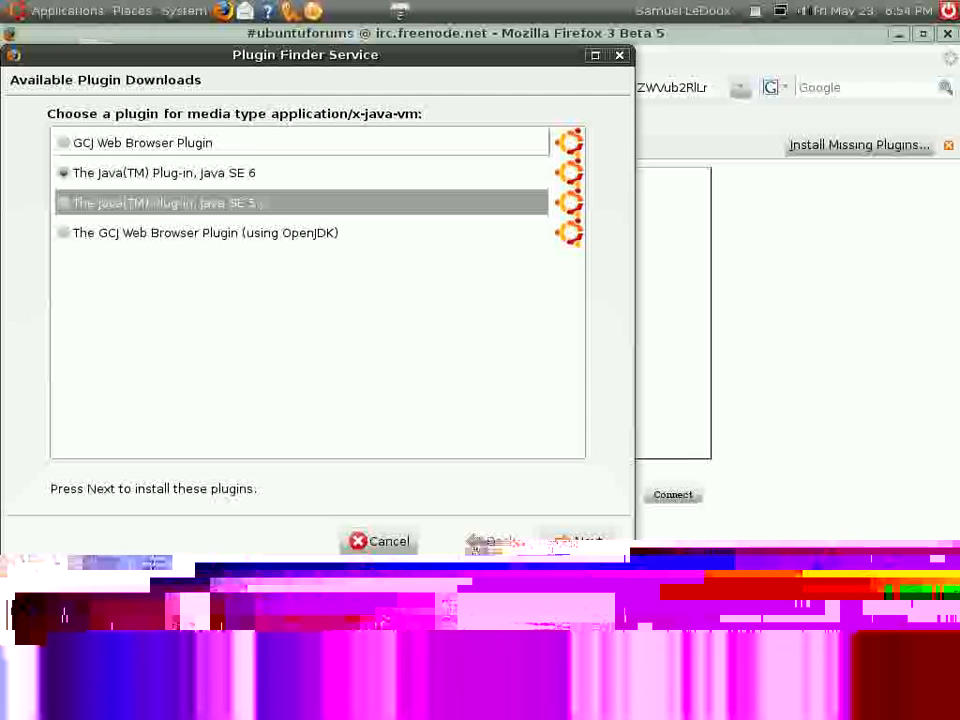
click(164, 172)
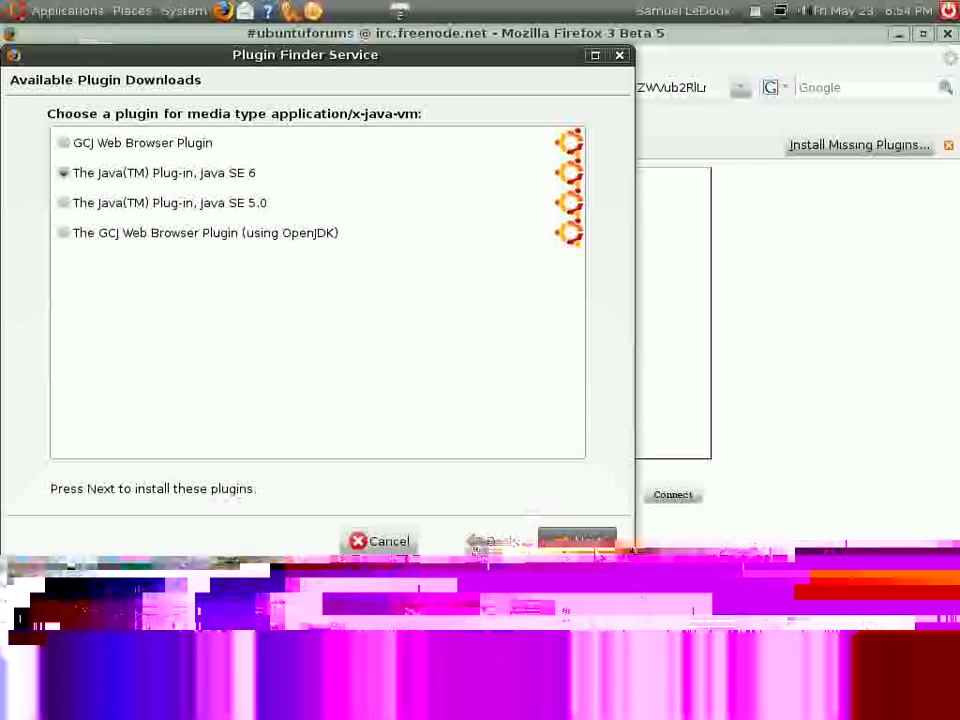
mouse_move(530, 502)
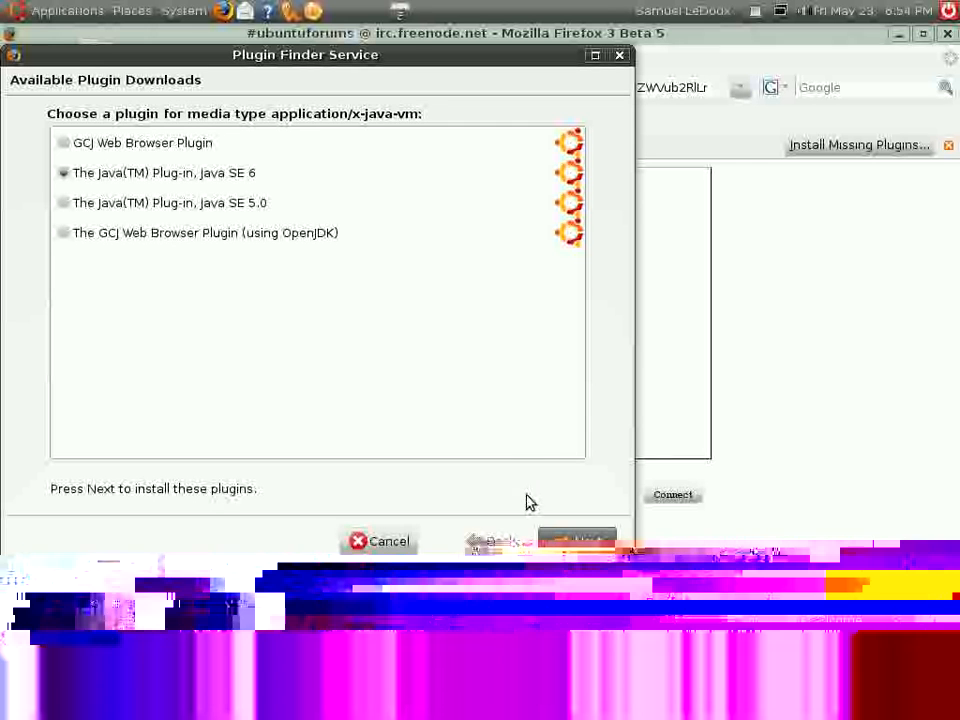
mouse_move(592, 364)
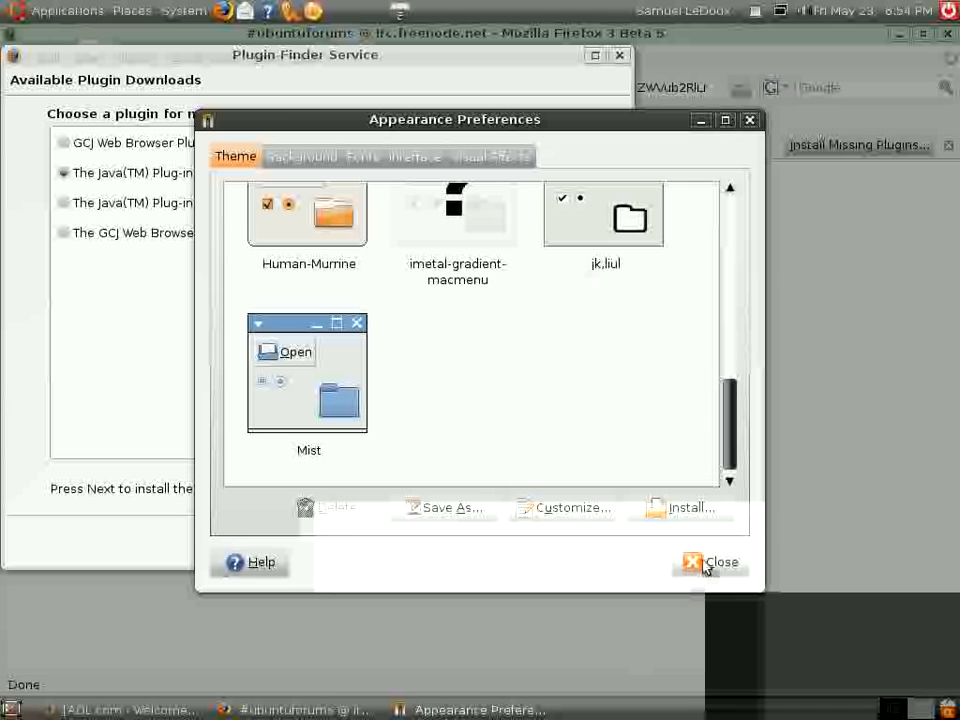
mouse_move(696, 148)
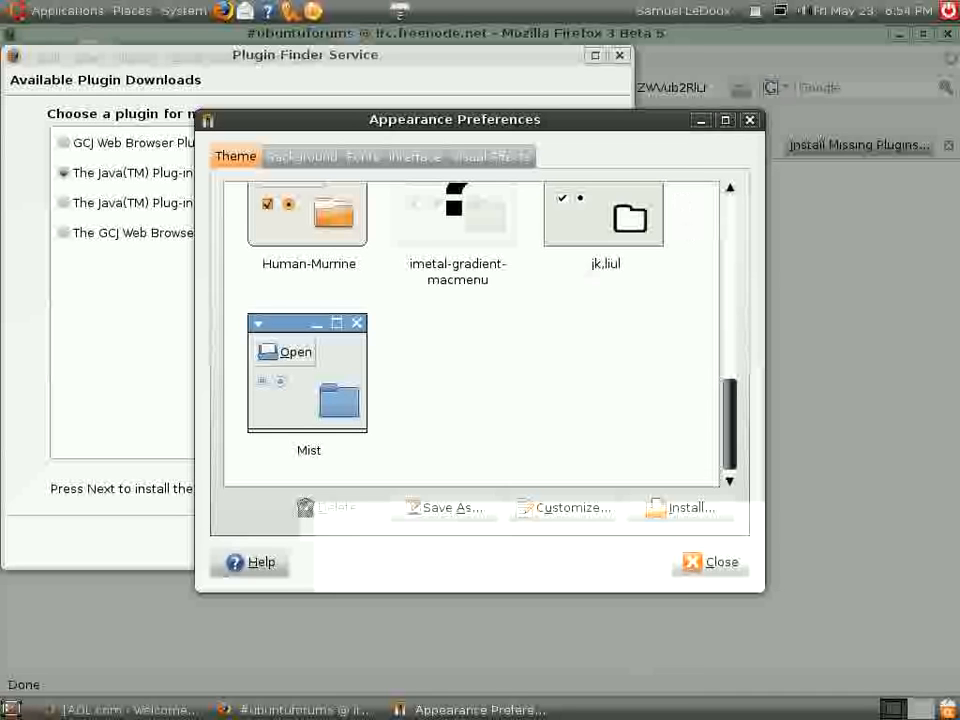
Close the Appearance Preferences window.
click(562, 508)
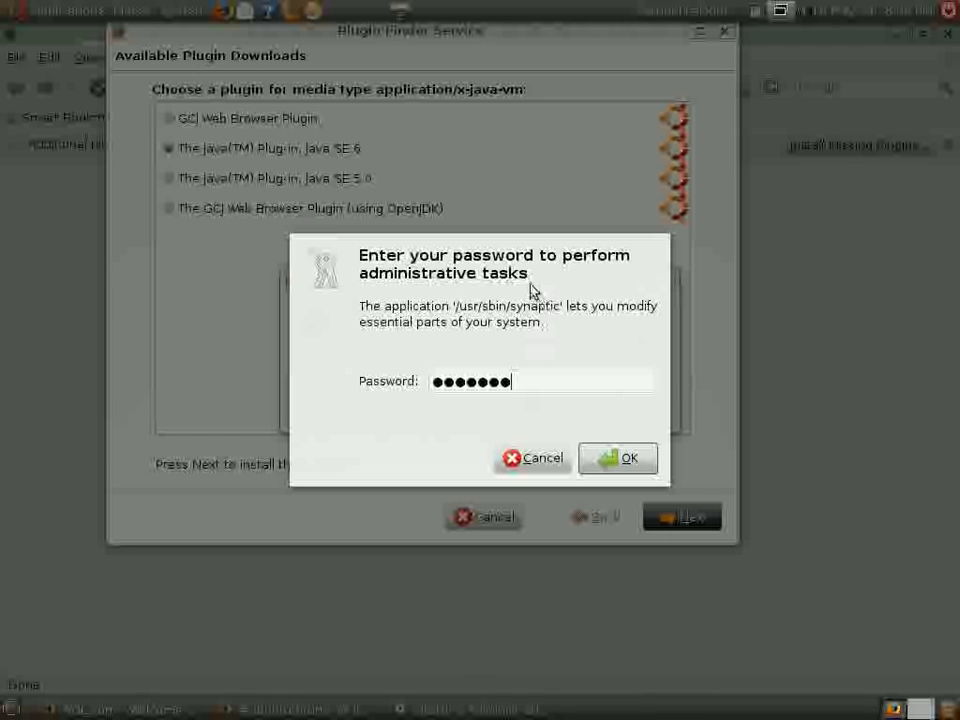
Confirm the password so Synaptic starts with administrative rights.
click(616, 456)
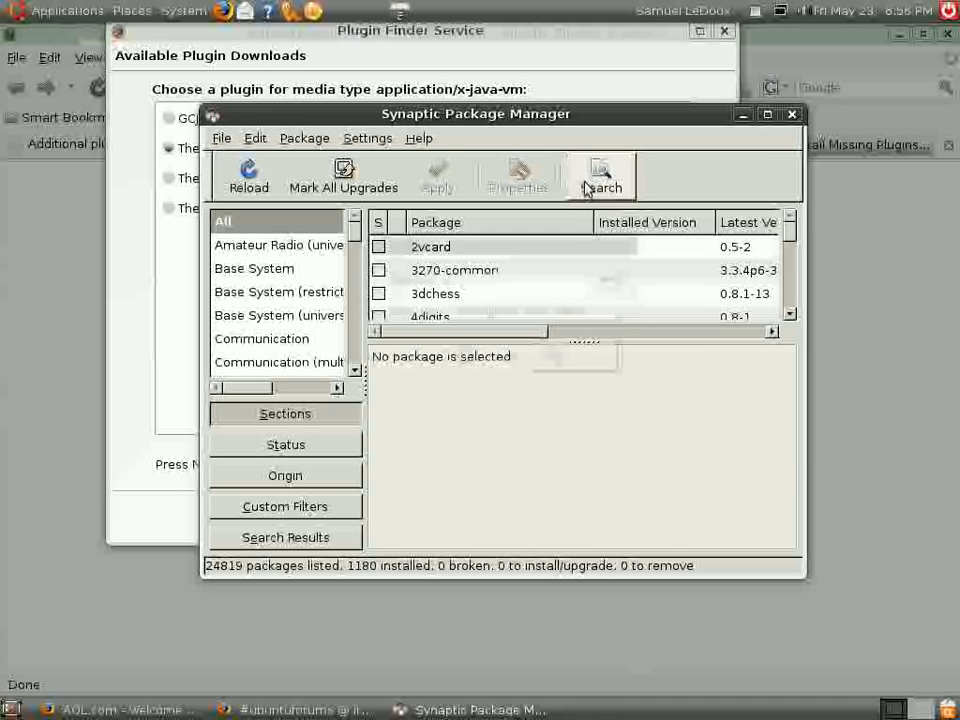
Search Synaptic's package list for 'kino' and move the package manager window.
click(600, 176)
text(k)
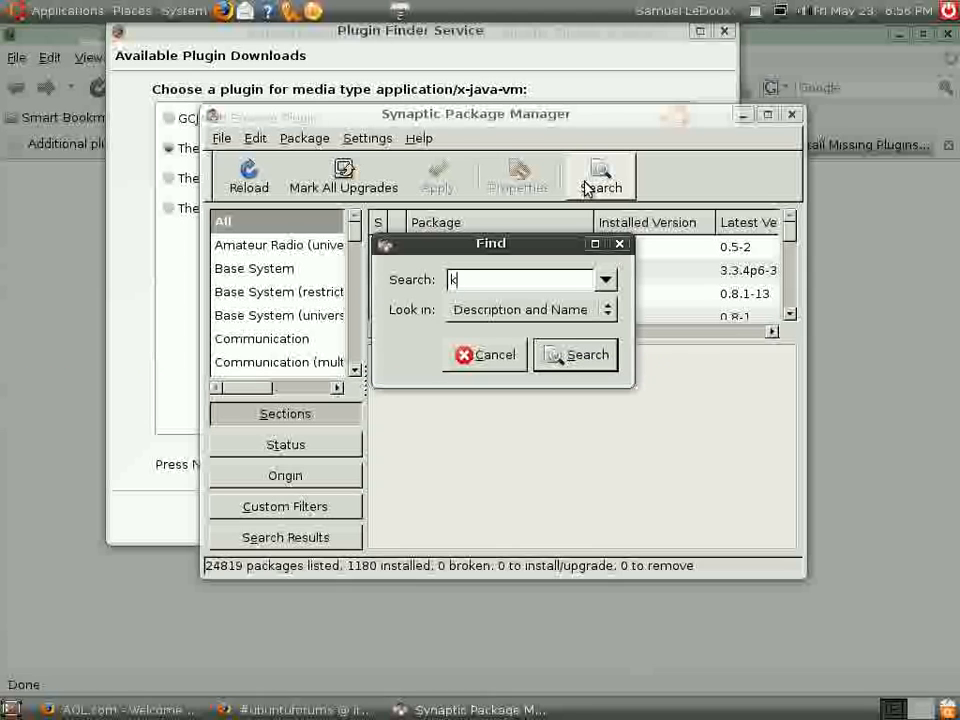
text(ino)
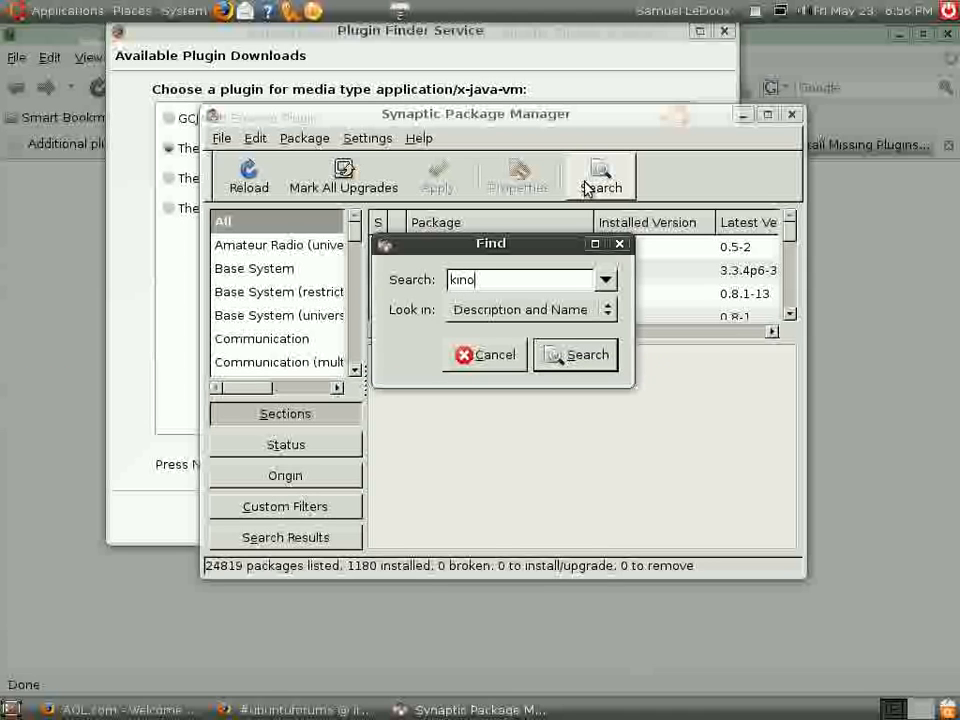
click(486, 356)
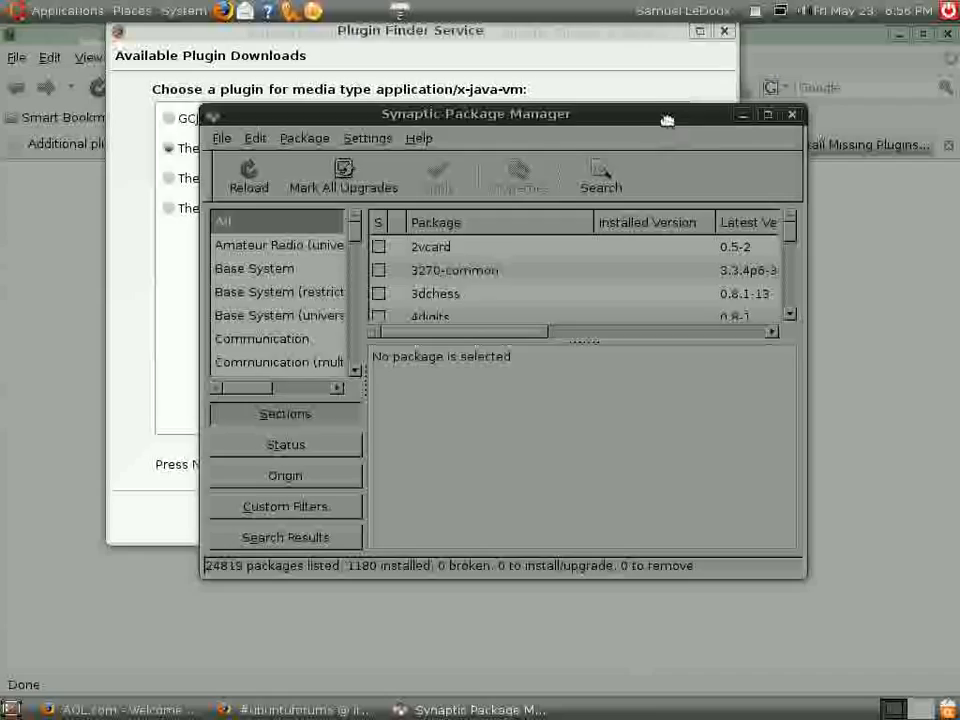
drag(476, 112, 368, 84)
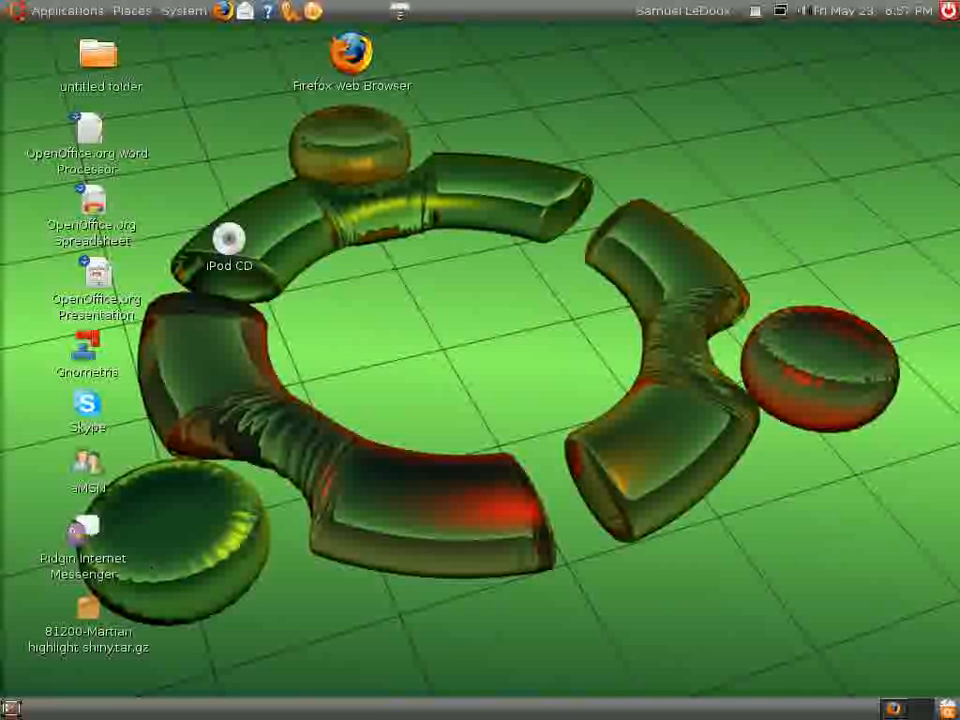
Return to the bare desktop via the Applications menu area of the top panel.
click(68, 12)
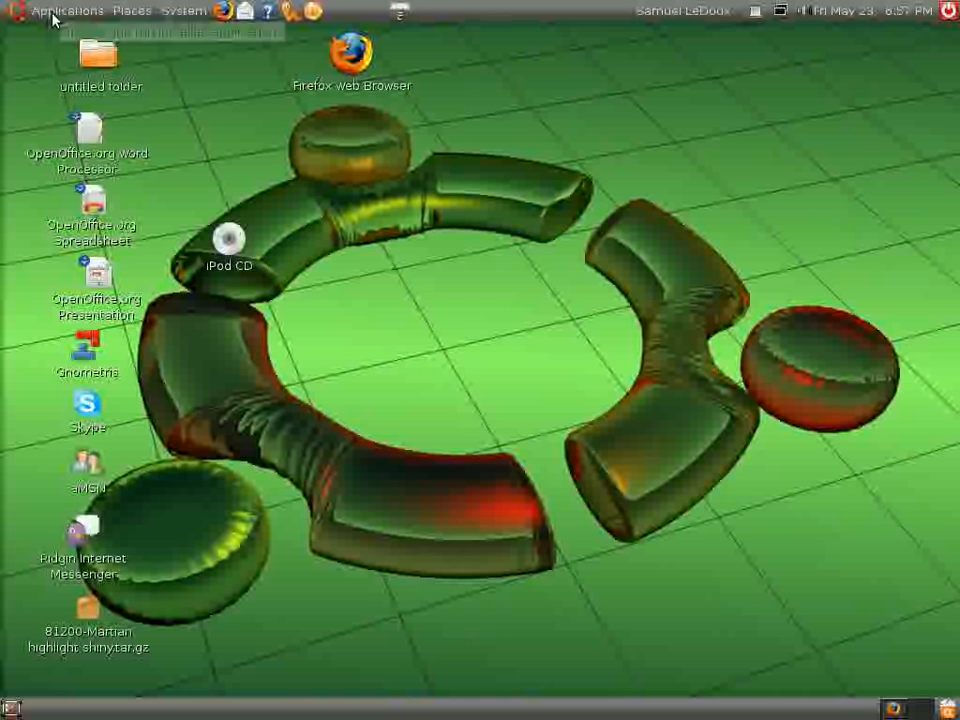
click(100, 50)
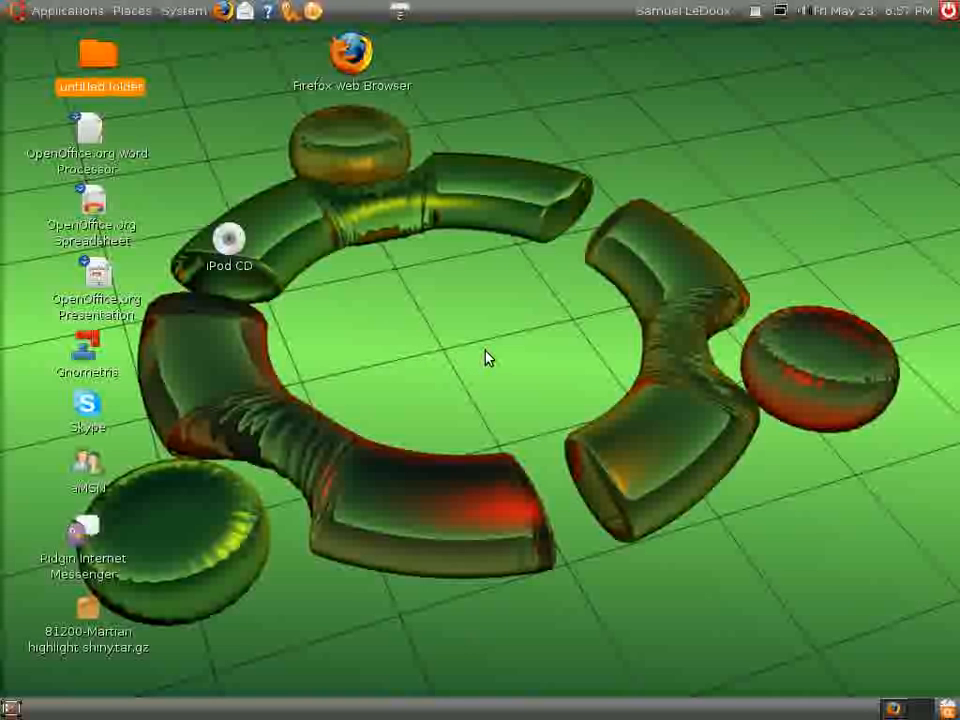
mouse_move(448, 248)
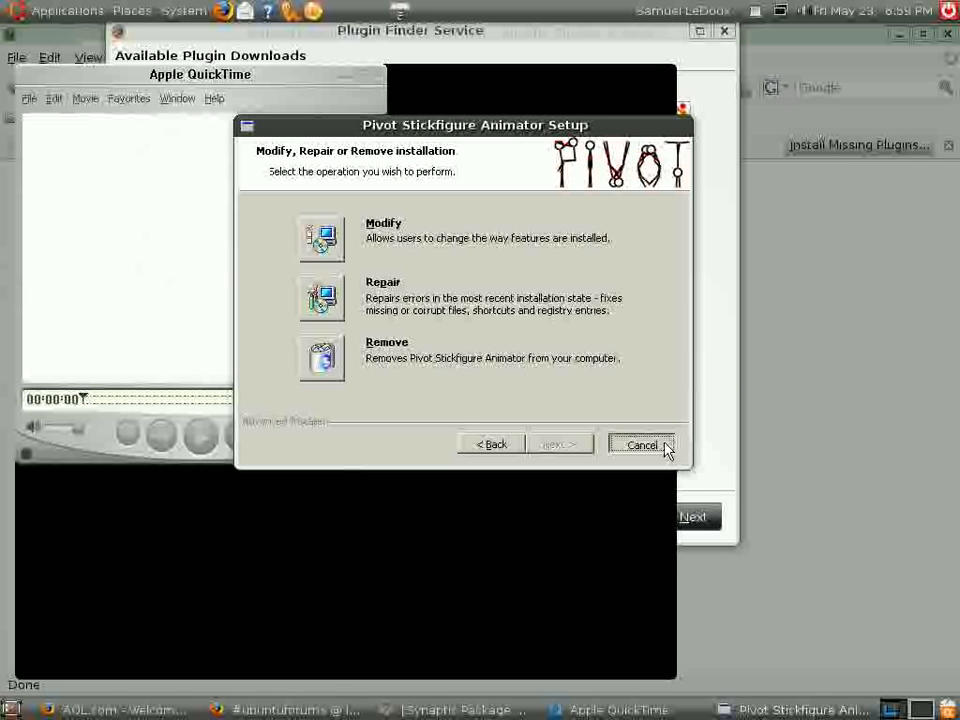
Cancel the Pivot setup, confirm with Yes, and finish the interrupted wizard.
click(640, 444)
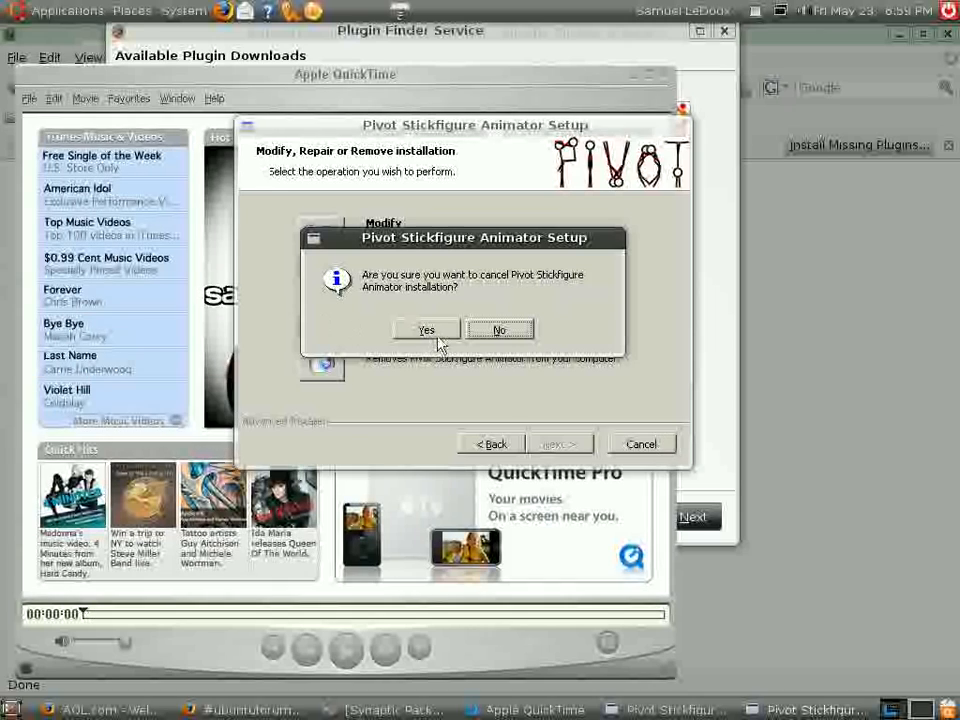
click(426, 330)
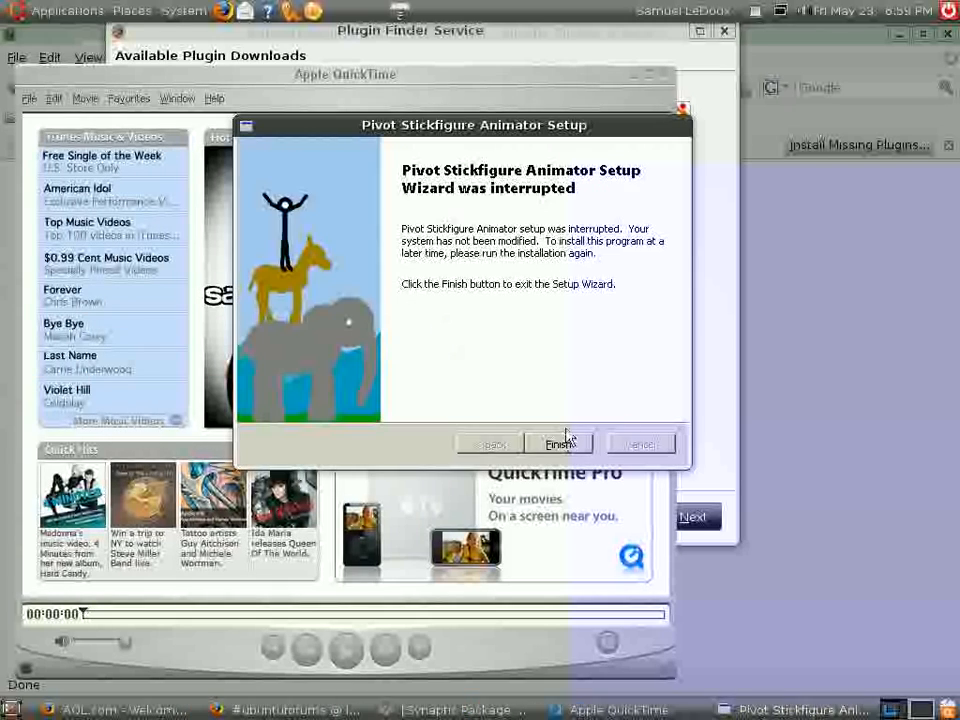
click(560, 444)
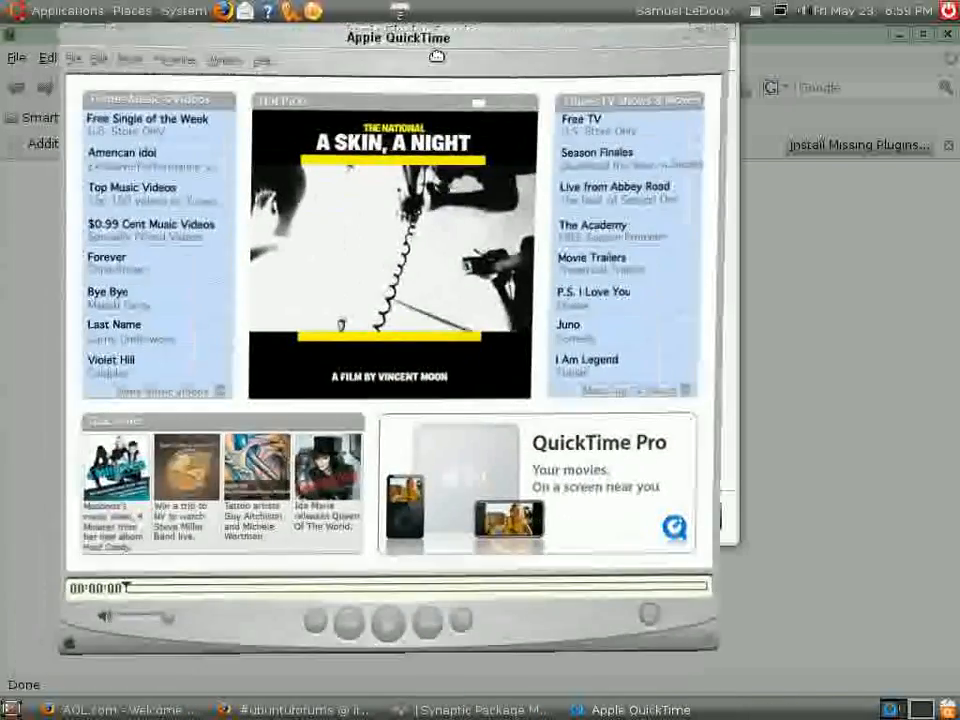